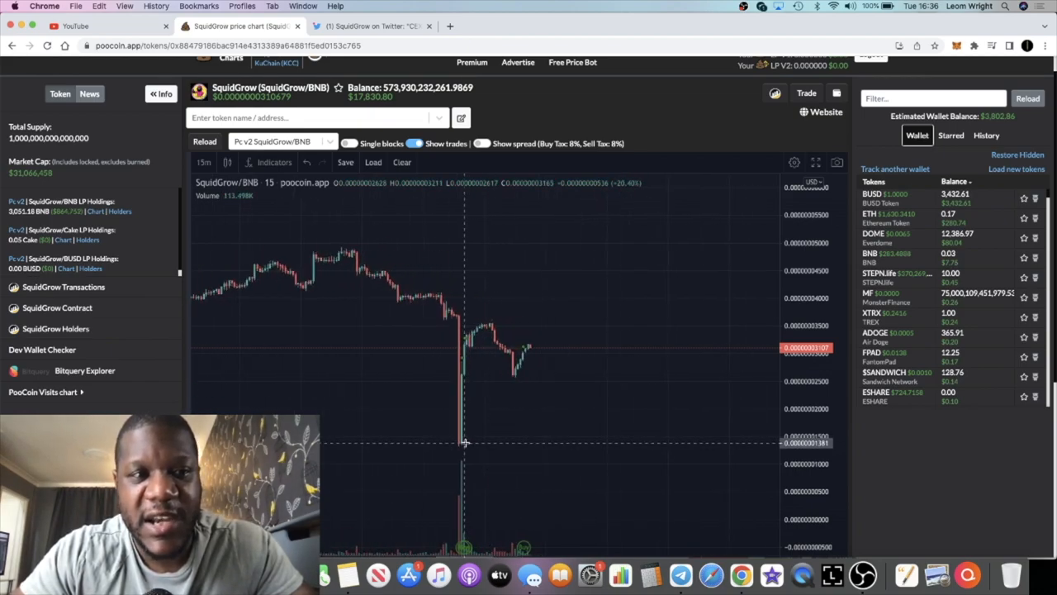
mouse_move(453, 430)
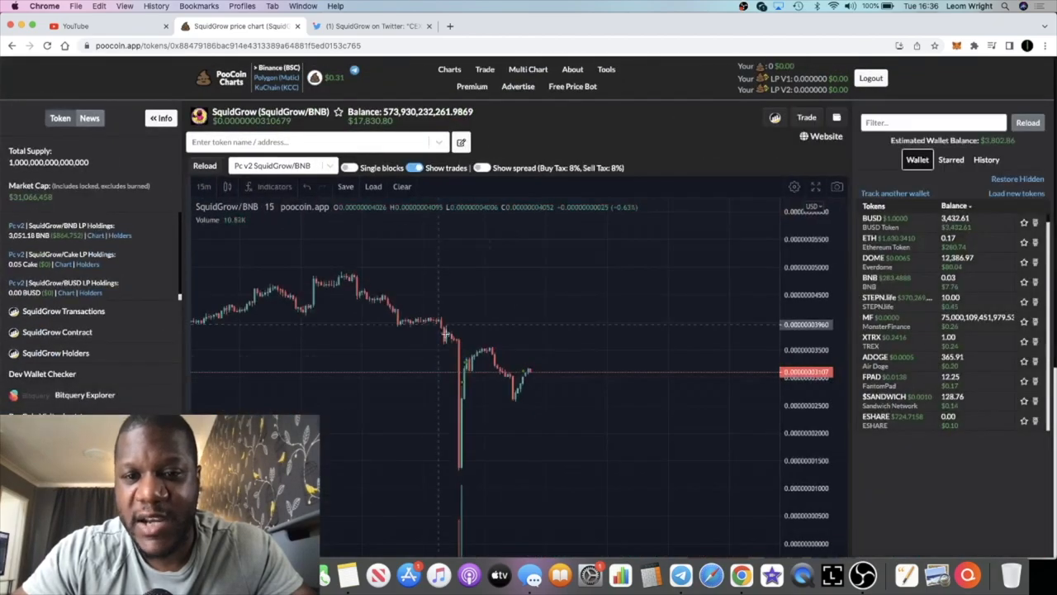
mouse_move(518, 345)
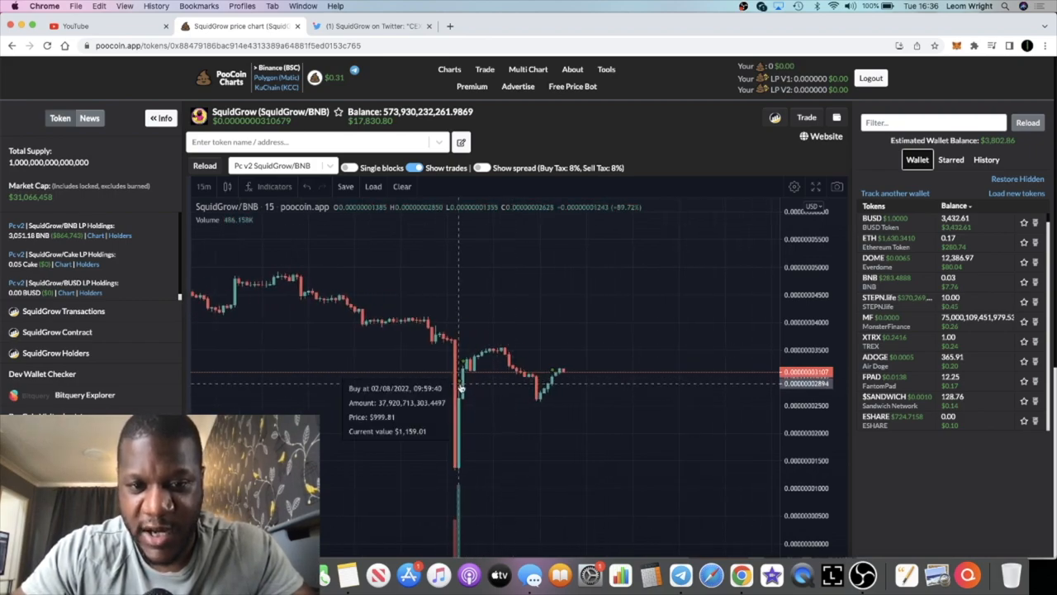
mouse_move(558, 377)
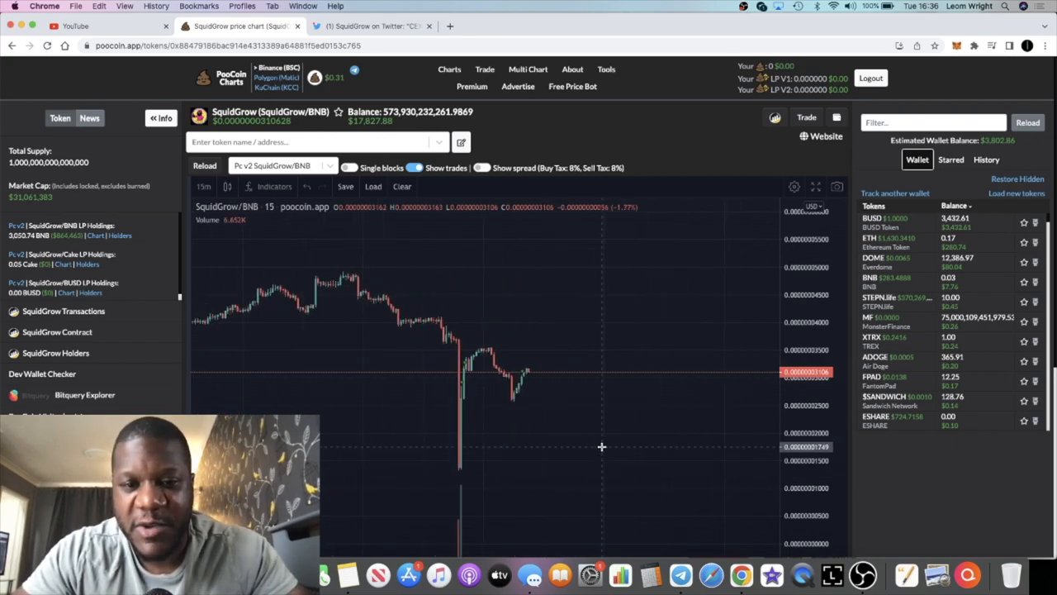
- Switch from the SquidGrow/BNB chart to the SquidGrow CEX Update tweet on Twitter
left_click(372, 27)
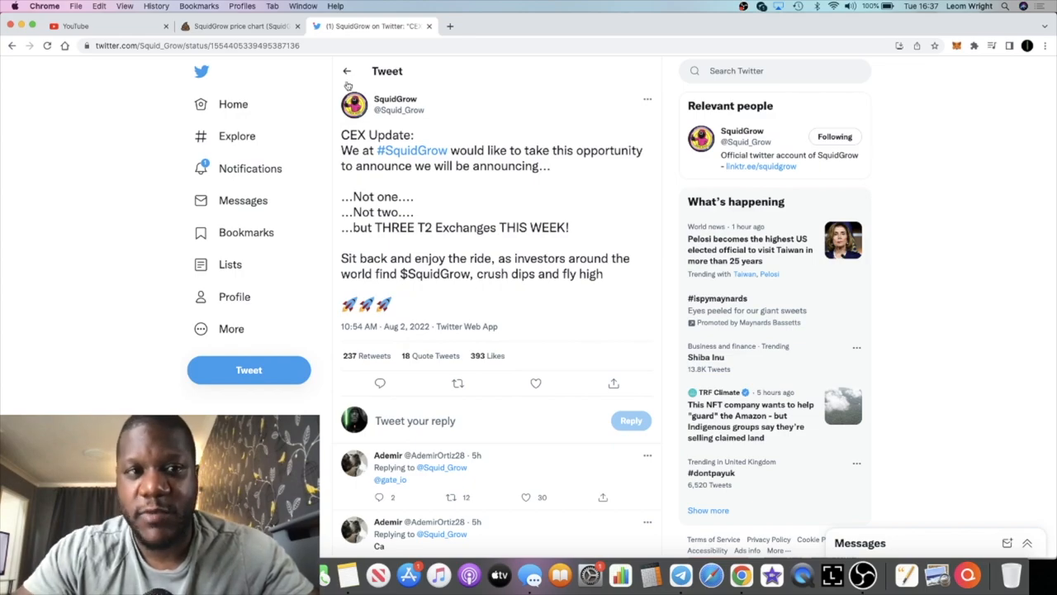
- Return from the CEX Update tweet to the SquidGrow/BNB price chart tab
left_click(239, 27)
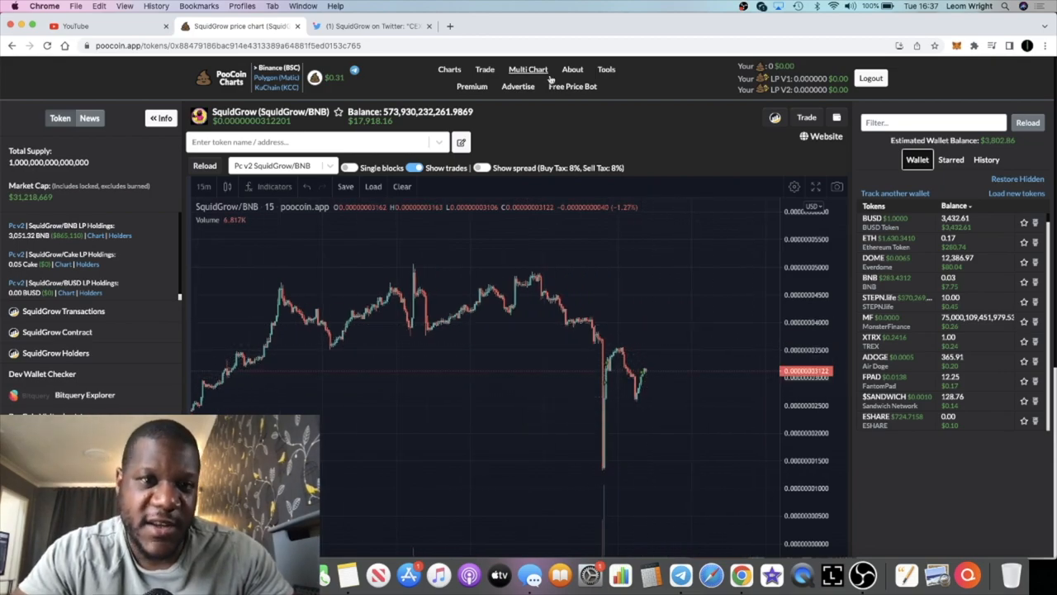
- Reopen SquidGrow's tweet announcing three T2 exchange listings this week
left_click(371, 27)
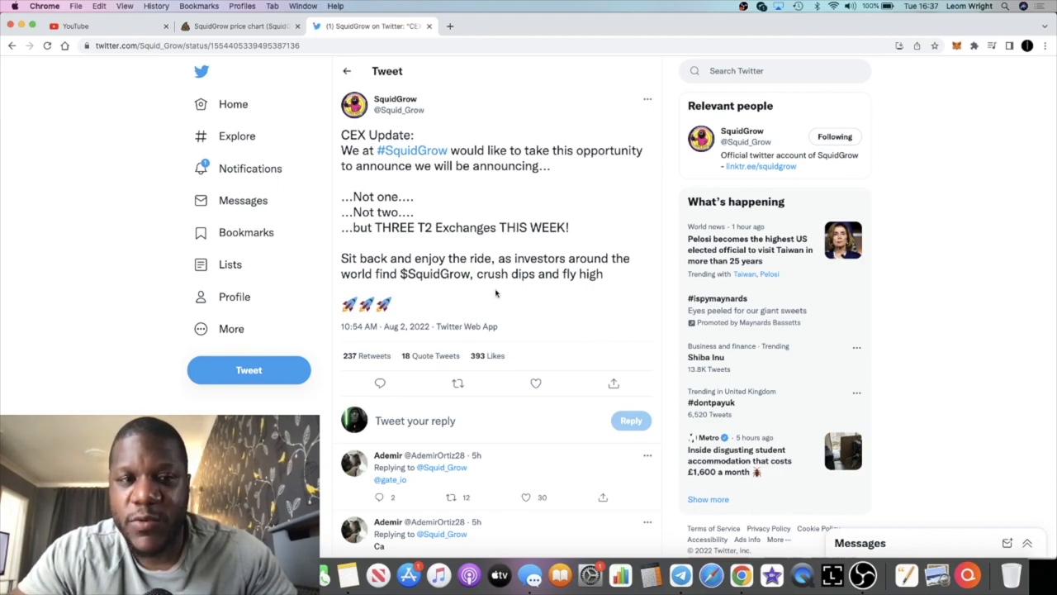
mouse_move(584, 390)
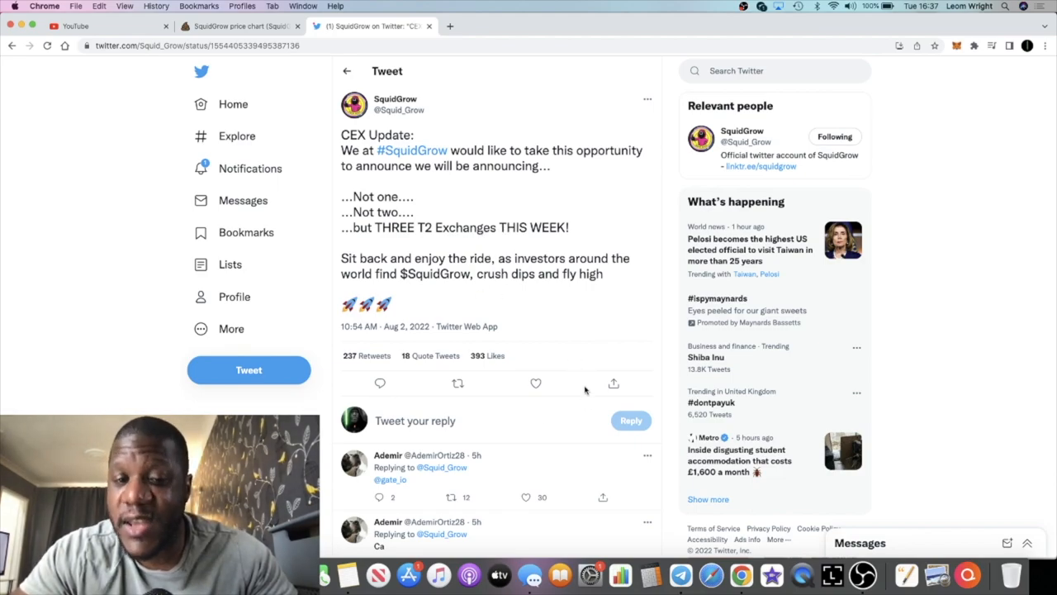
left_click(681, 574)
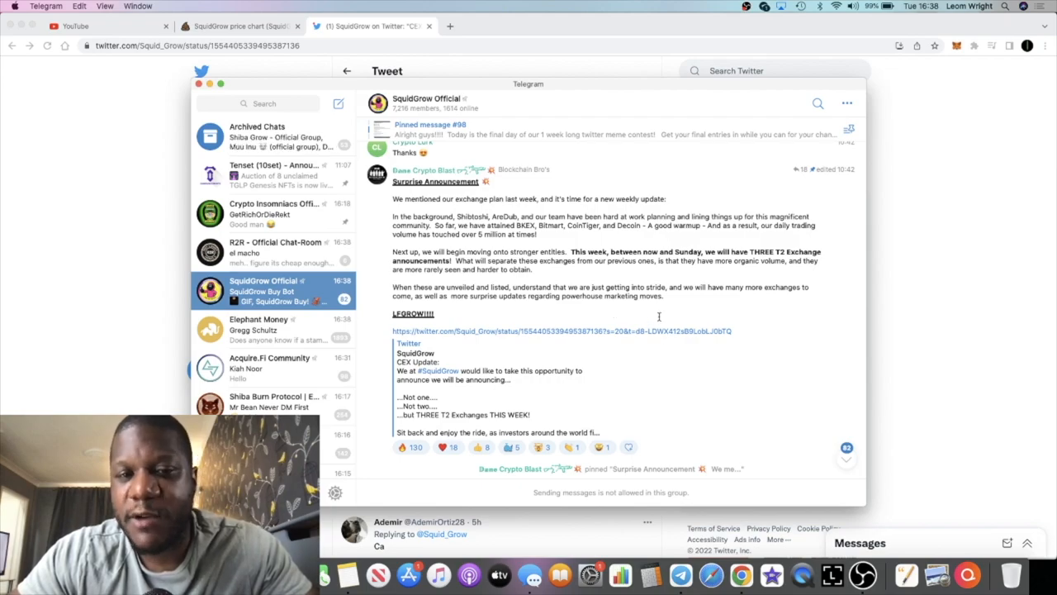
- Scroll down through the SquidGrow Official channel's exchange announcement and later posts
scroll("down", 3)
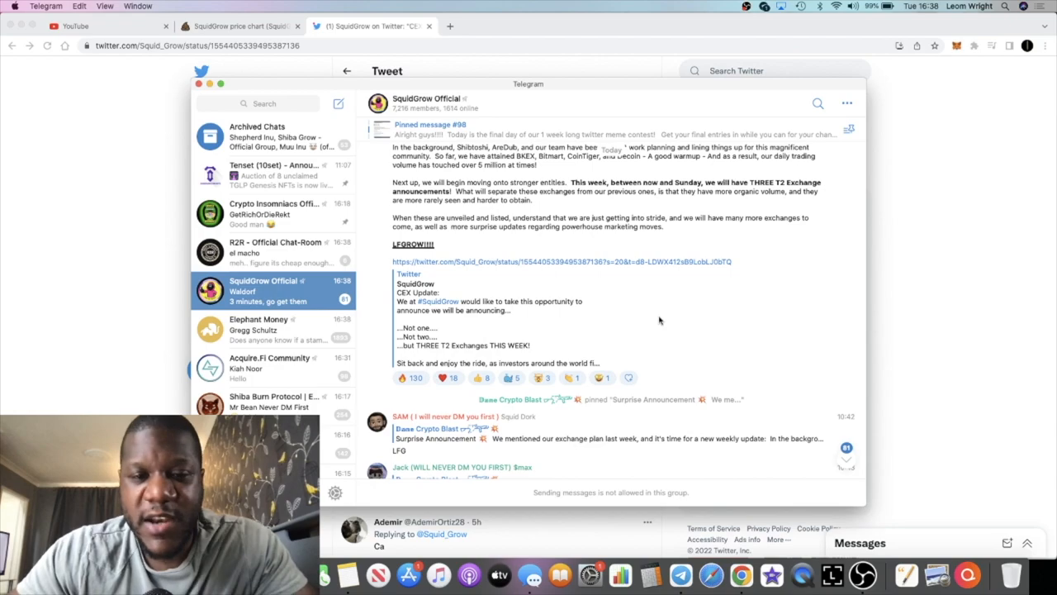
scroll("down", 3)
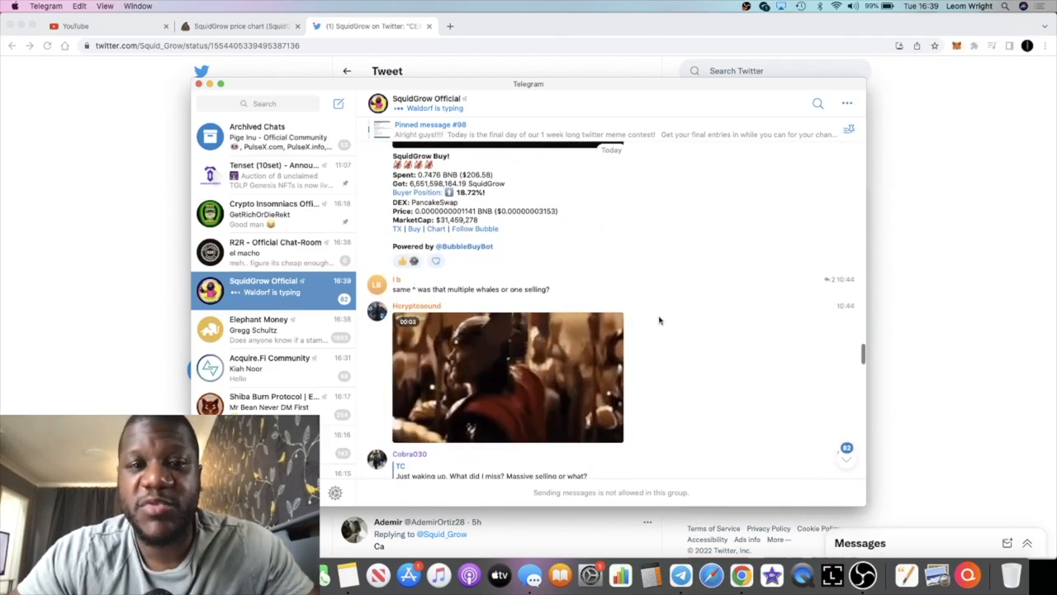
scroll("down", 3)
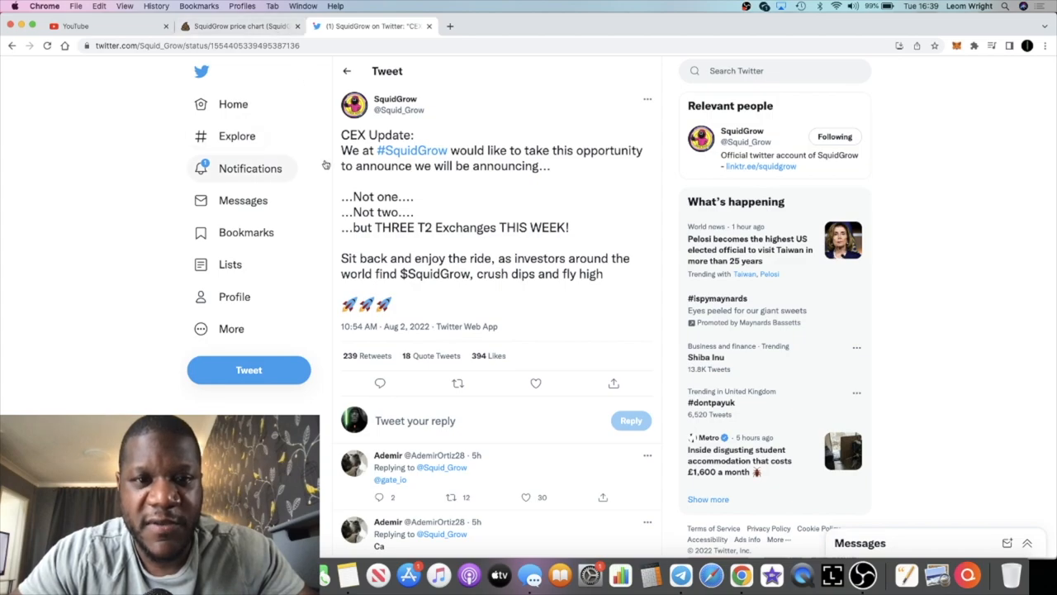
mouse_move(340, 251)
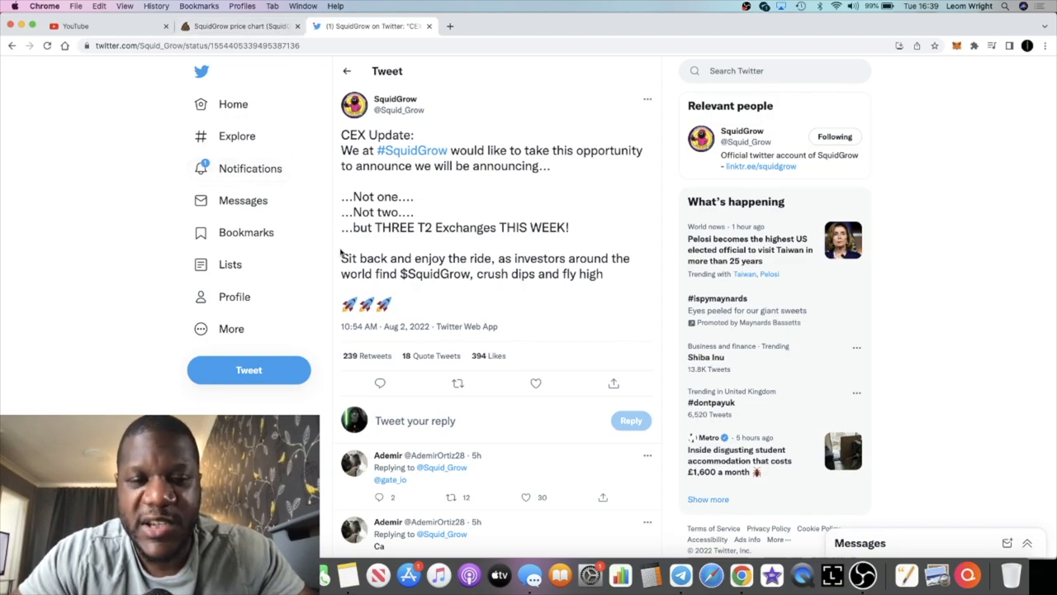
scroll("down", 3)
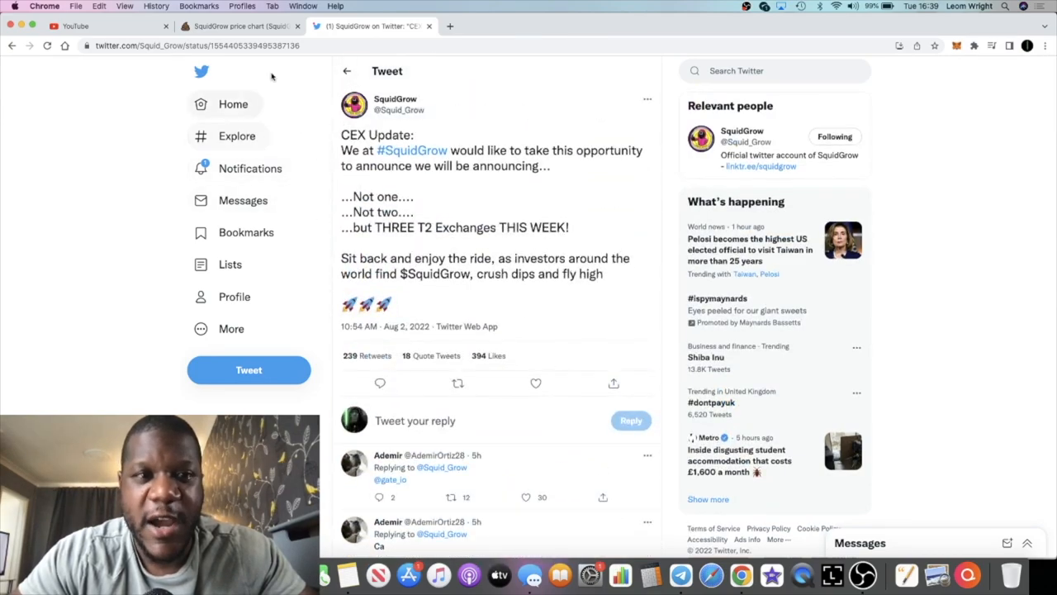
- Flip between the price chart and the CEX Update tweet, ending on the SquidGrow/BNB chart
left_click(239, 27)
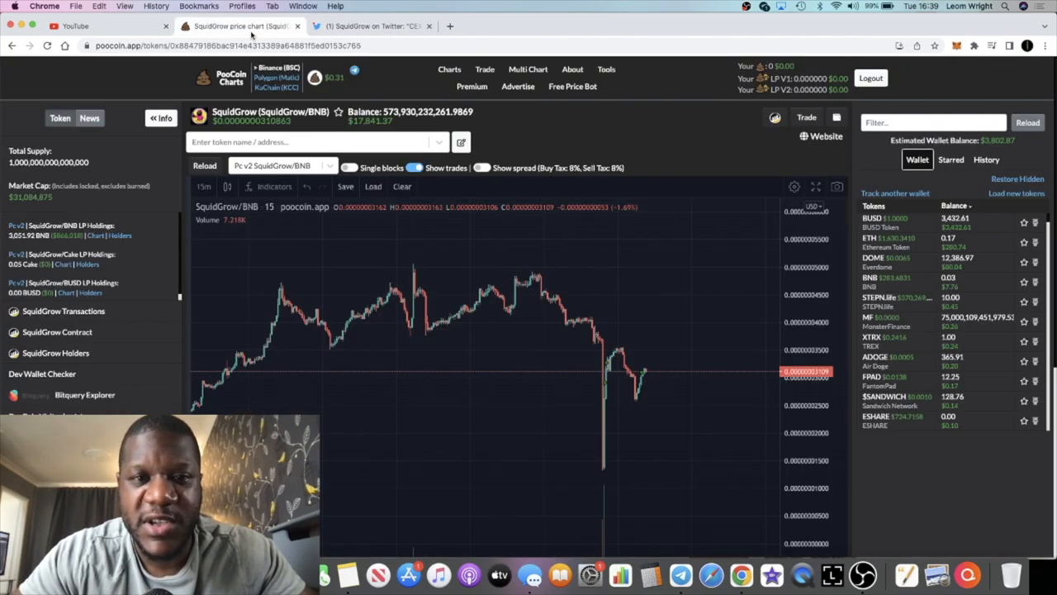
mouse_move(608, 145)
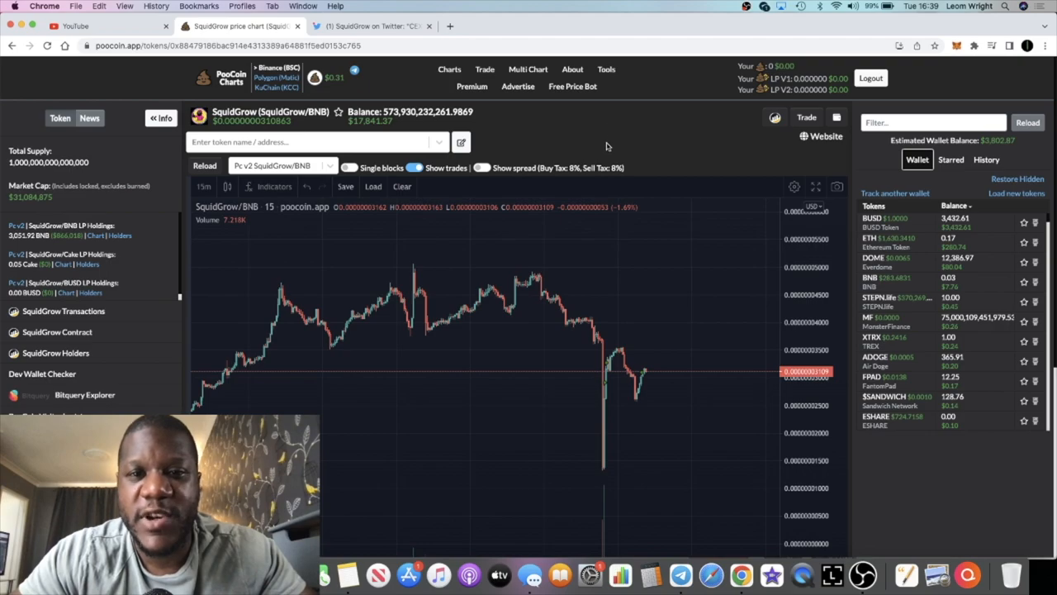
left_click(371, 26)
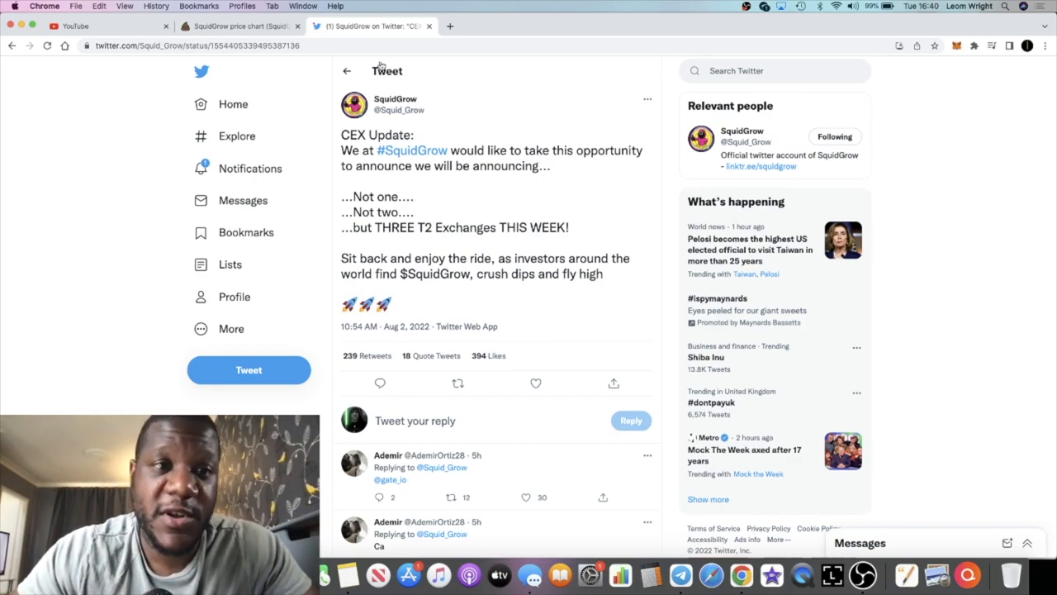
left_click(240, 27)
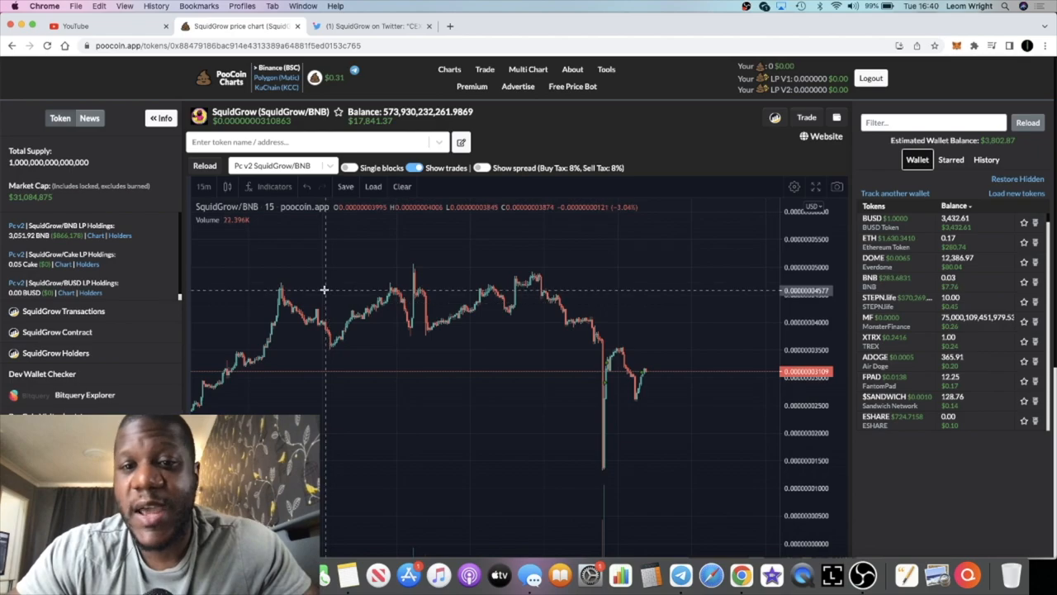
mouse_move(416, 319)
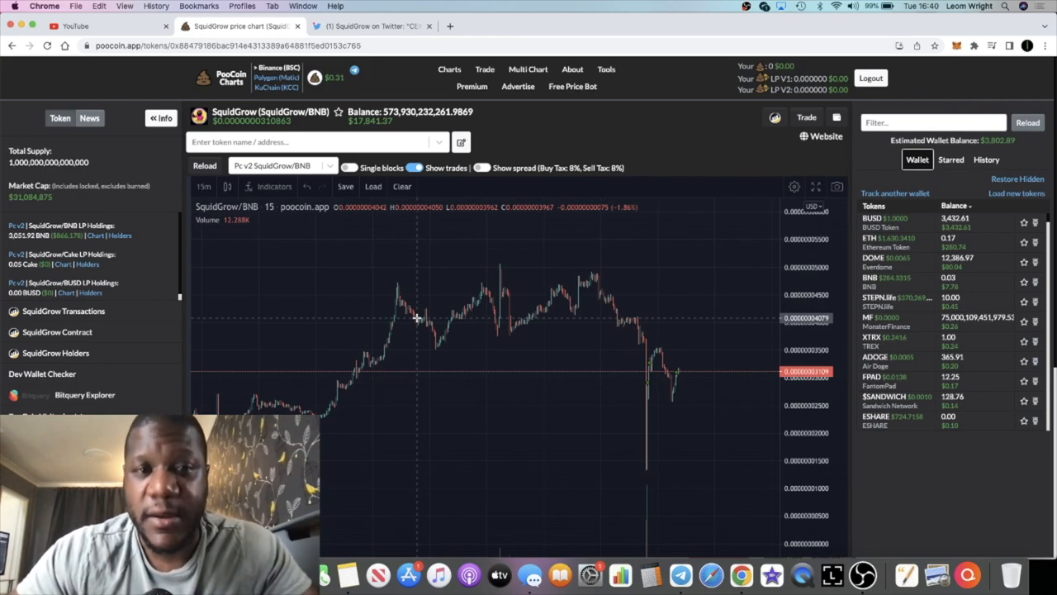
mouse_move(631, 461)
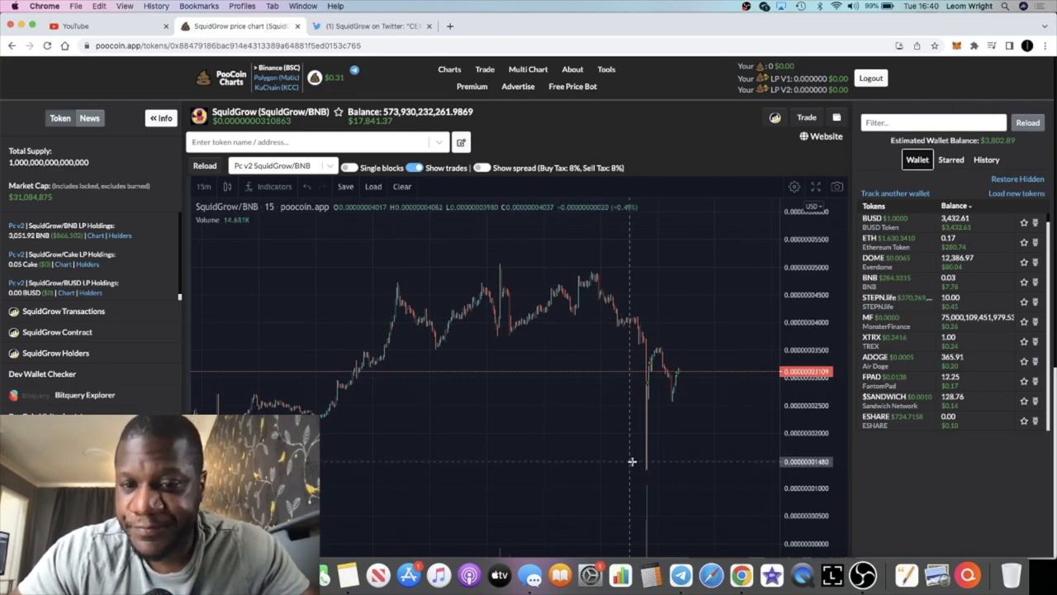
mouse_move(670, 353)
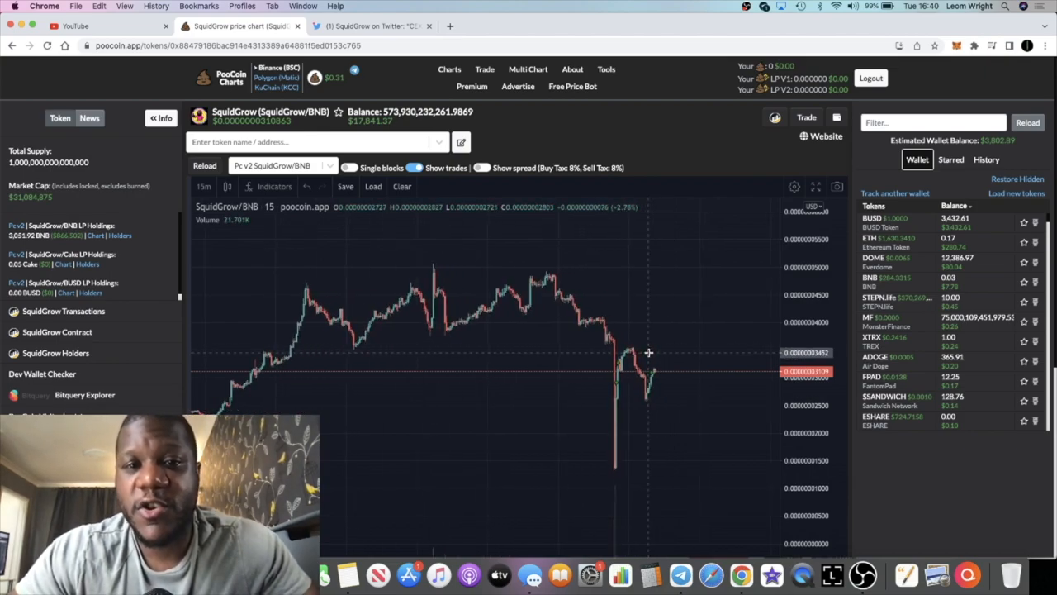
mouse_move(620, 206)
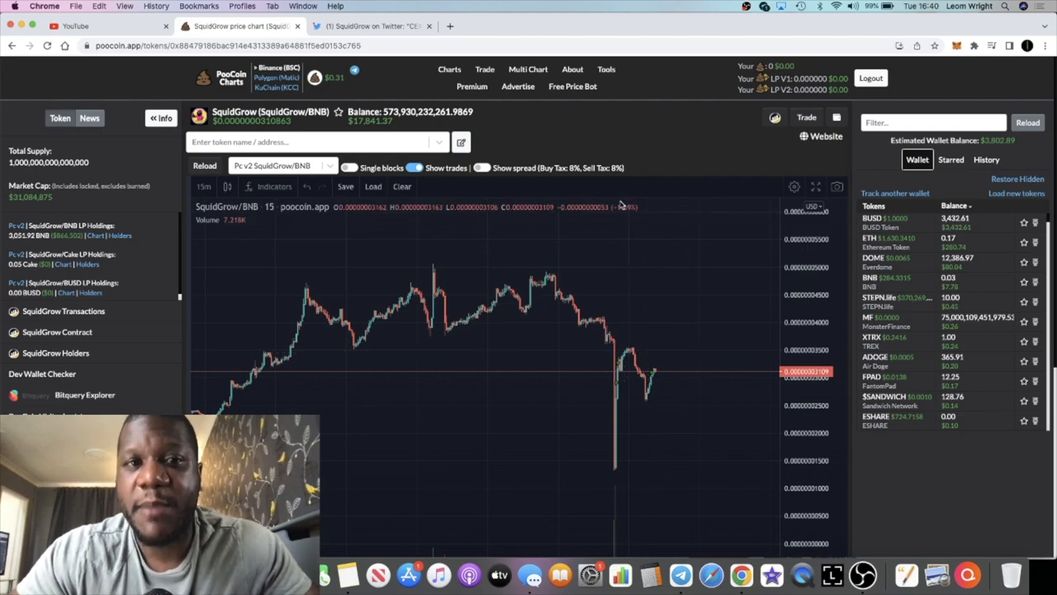
mouse_move(718, 449)
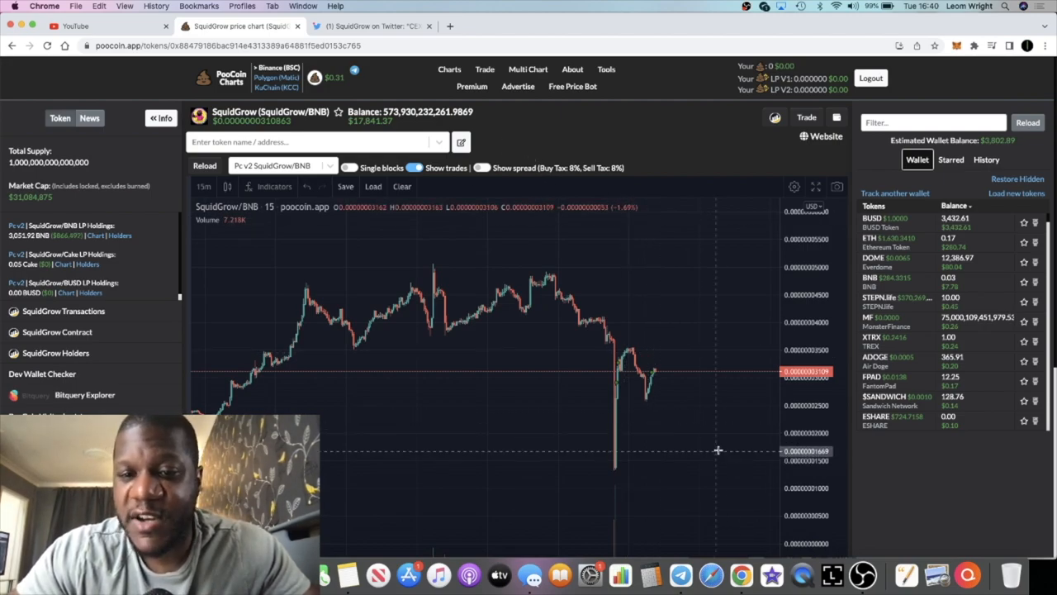
mouse_move(720, 272)
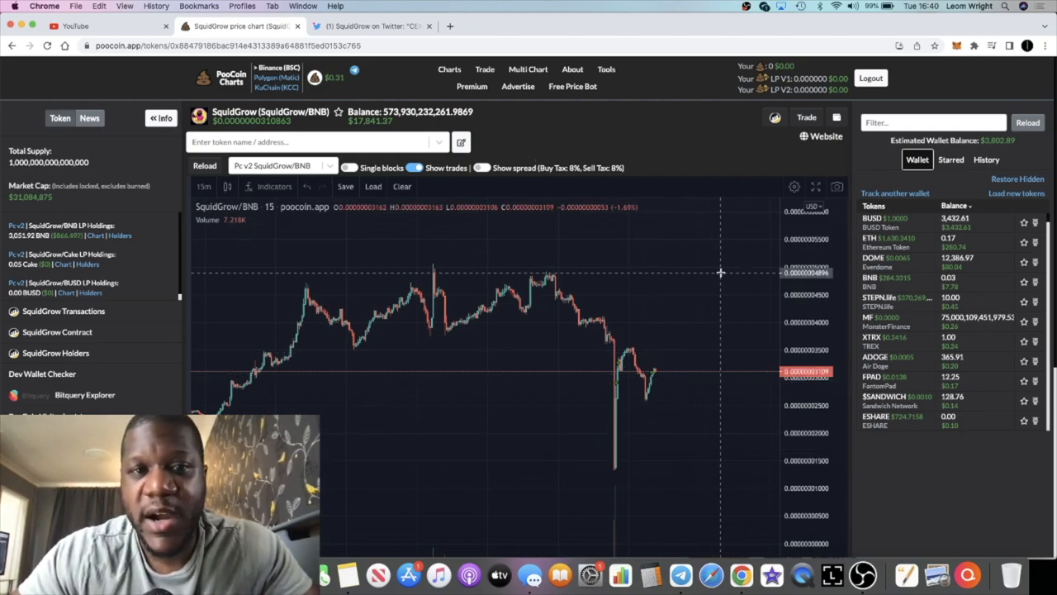
mouse_move(674, 308)
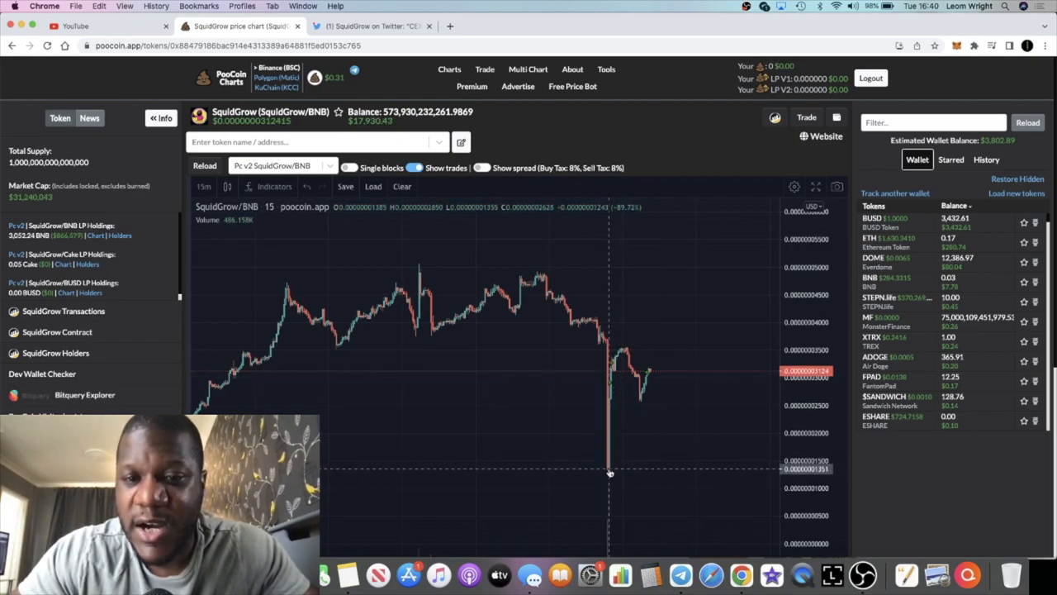
mouse_move(664, 393)
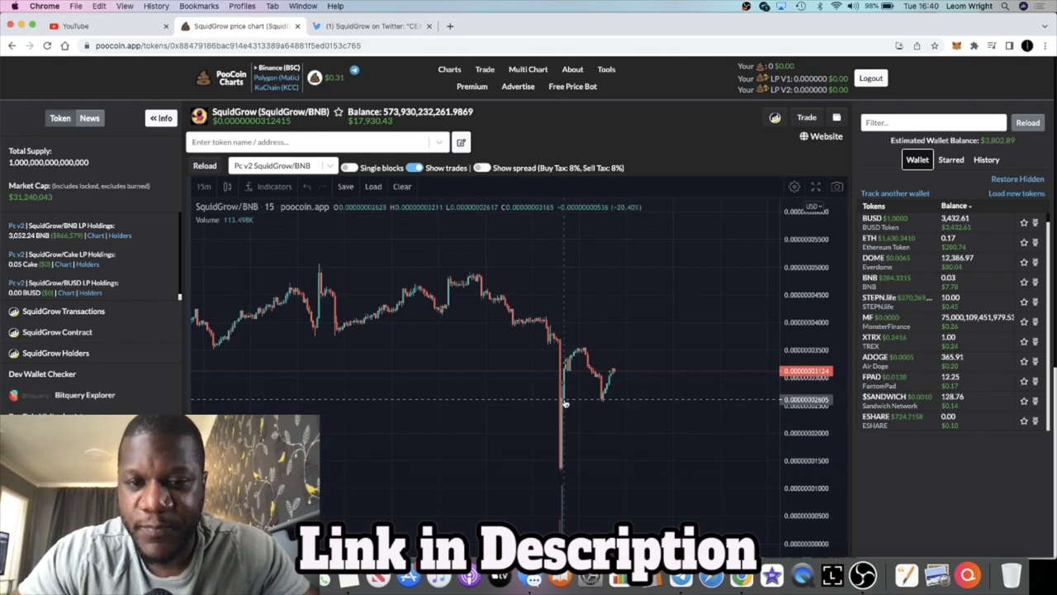
mouse_move(610, 380)
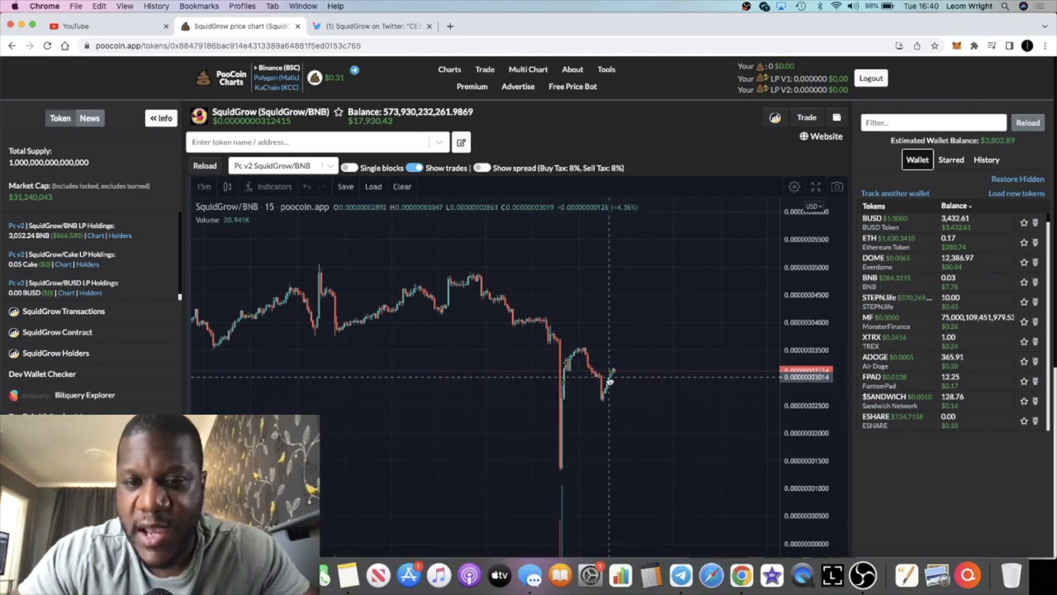